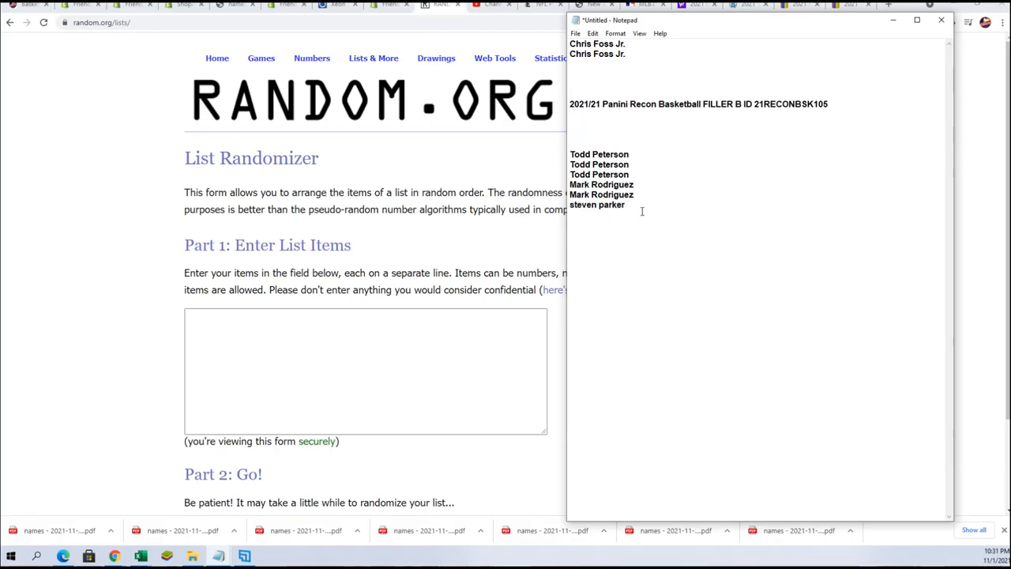
Step: Select the six filler names under the Panini Recon Basketball heading and copy them
{"action": "left_click_drag", "start_coordinate": [570, 164], "coordinate": [625, 206]}
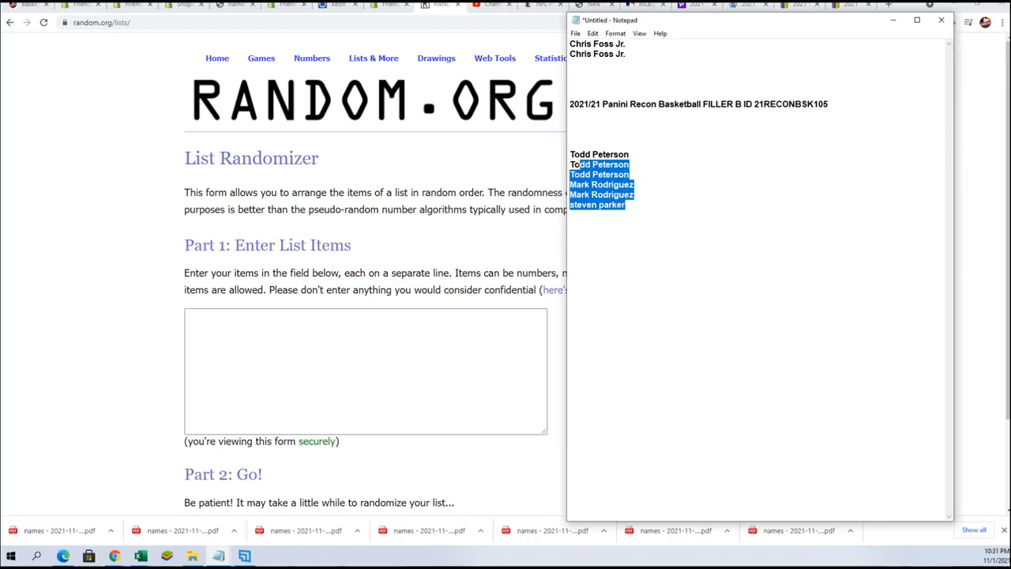
{"action": "right_click", "coordinate": [616, 204]}
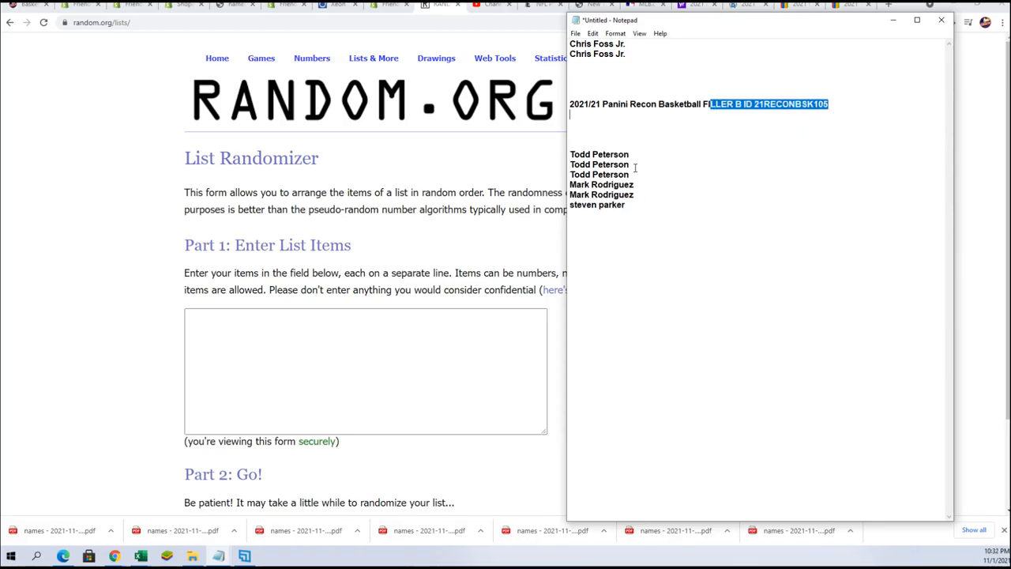
{"action": "mouse_move", "coordinate": [311, 310]}
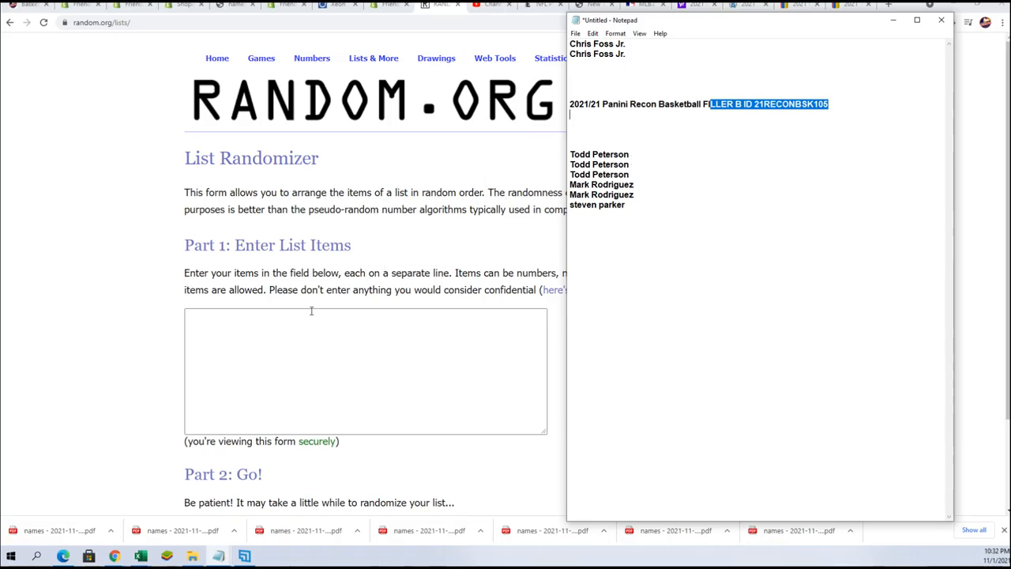
Step: Paste the six filler names into the list box and randomize them
{"action": "right_click", "coordinate": [365, 371]}
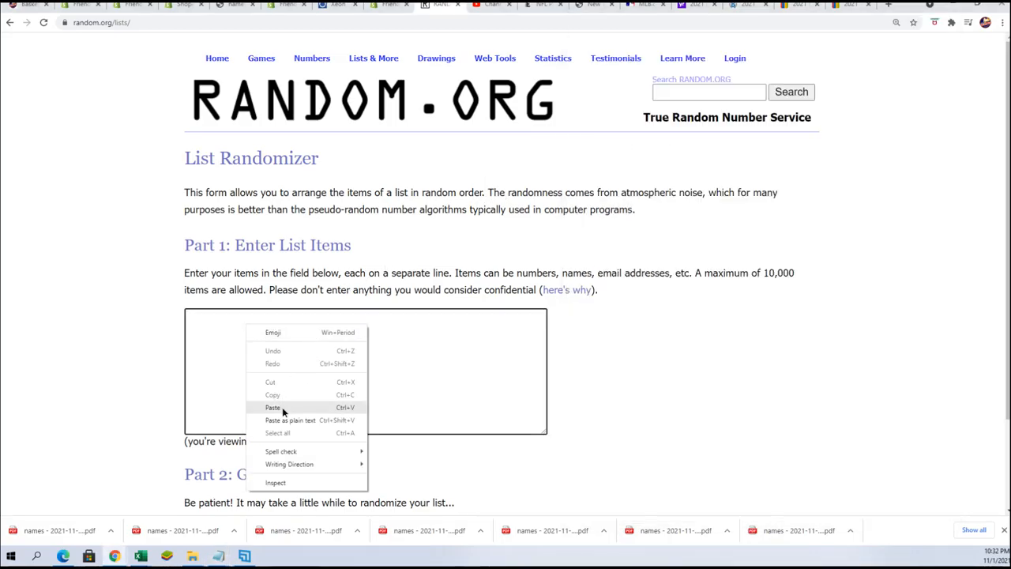
{"action": "left_click", "coordinate": [272, 407]}
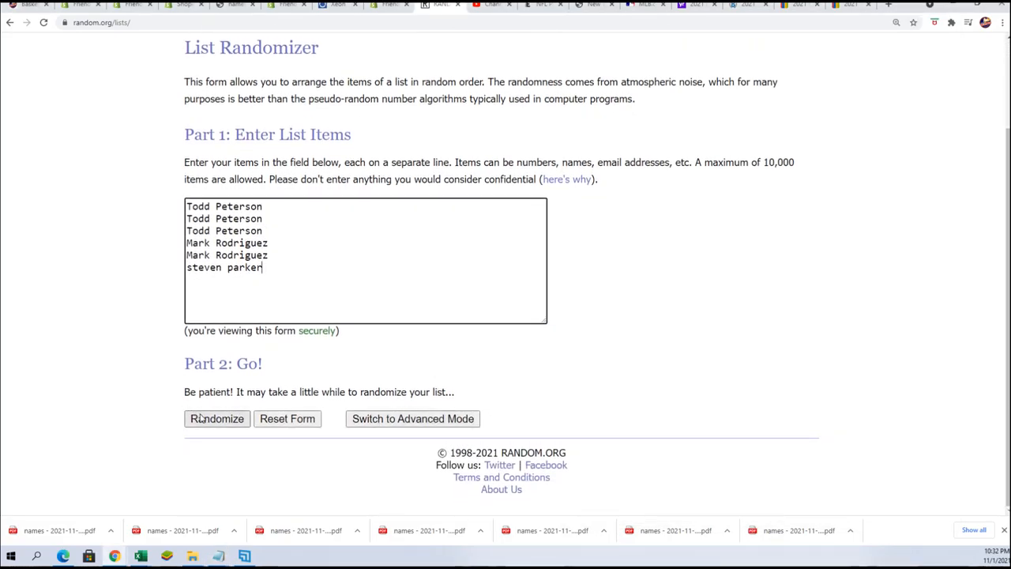
{"action": "left_click", "coordinate": [216, 419]}
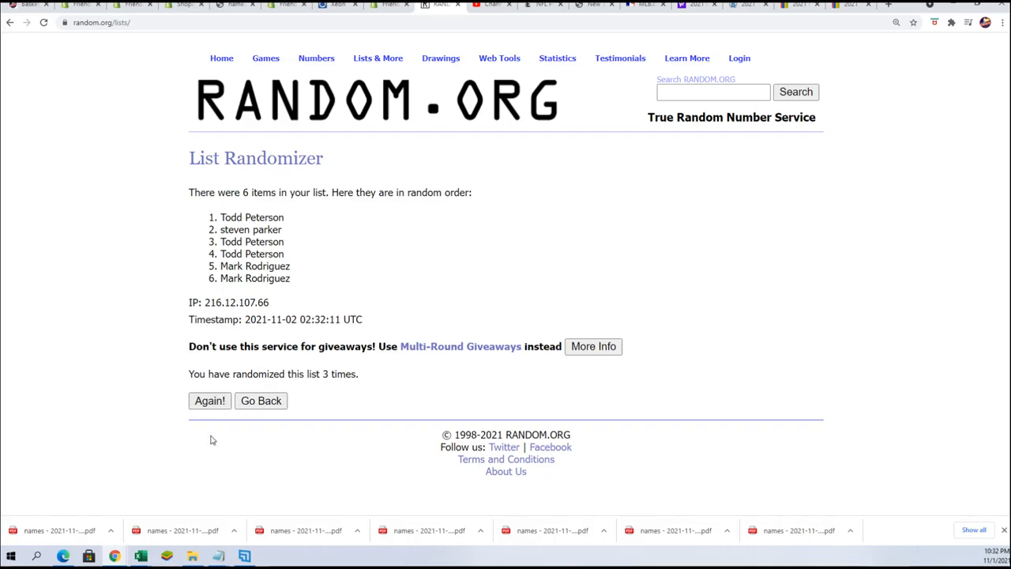
{"action": "mouse_move", "coordinate": [247, 215]}
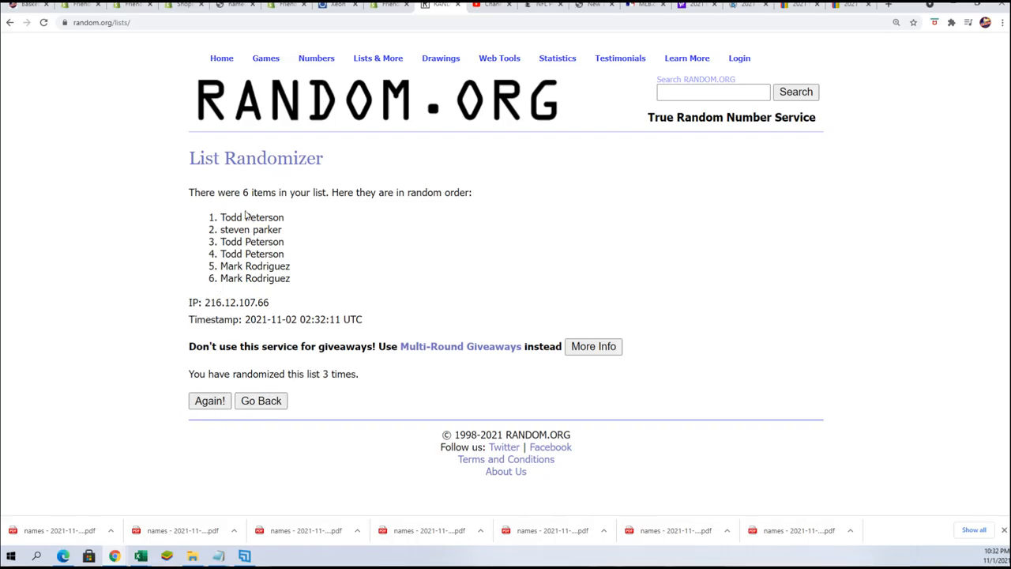
{"action": "left_click", "coordinate": [210, 401]}
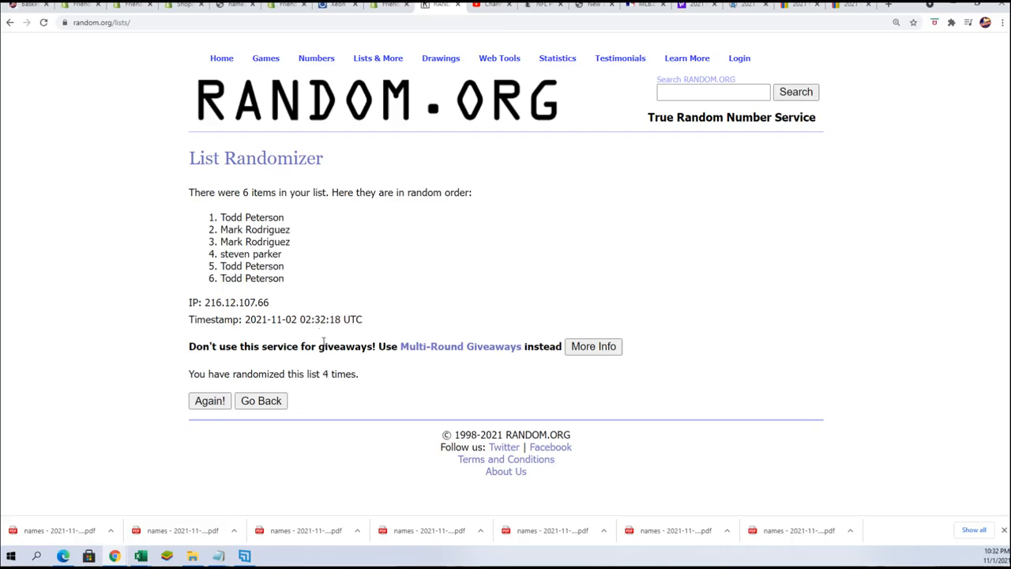
{"action": "left_click", "coordinate": [209, 401]}
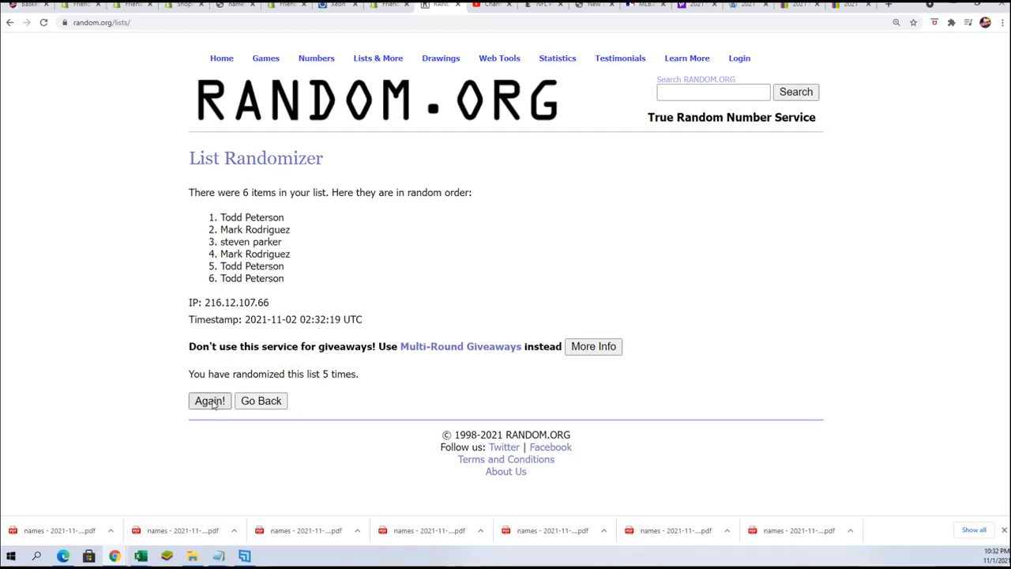
{"action": "left_click", "coordinate": [209, 401]}
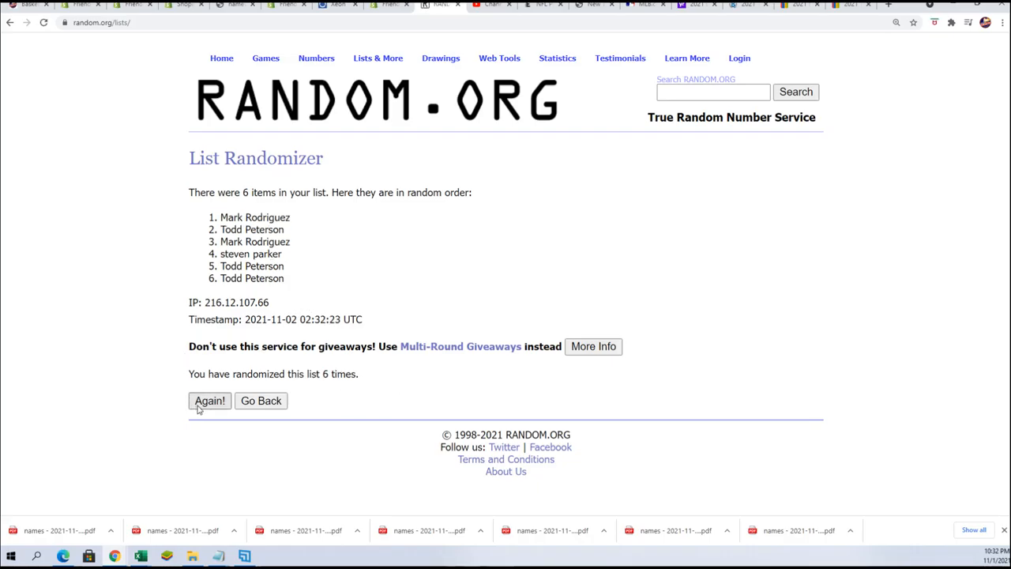
{"action": "left_click", "coordinate": [209, 401]}
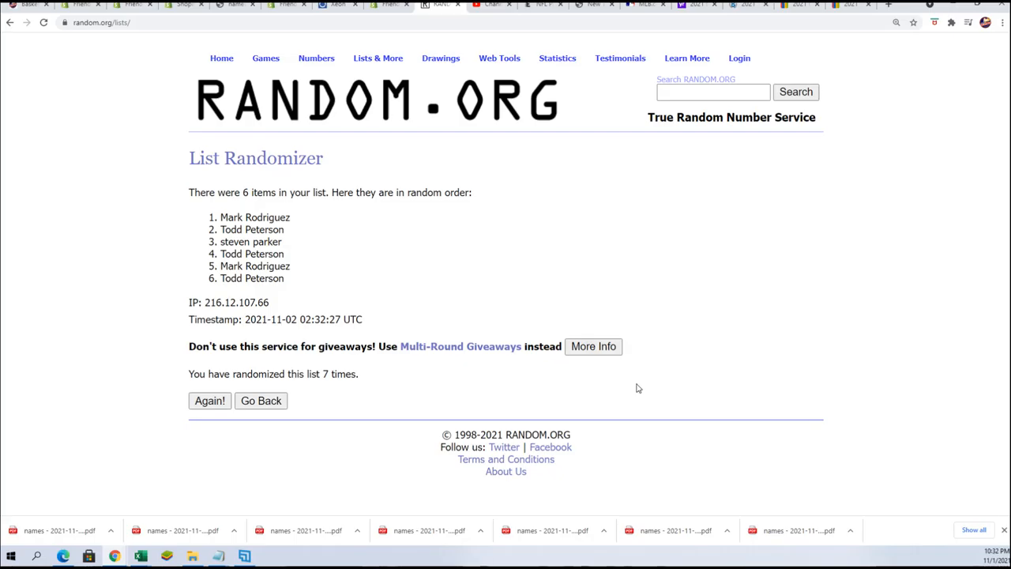
{"action": "left_click_drag", "start_coordinate": [221, 218], "coordinate": [284, 229]}
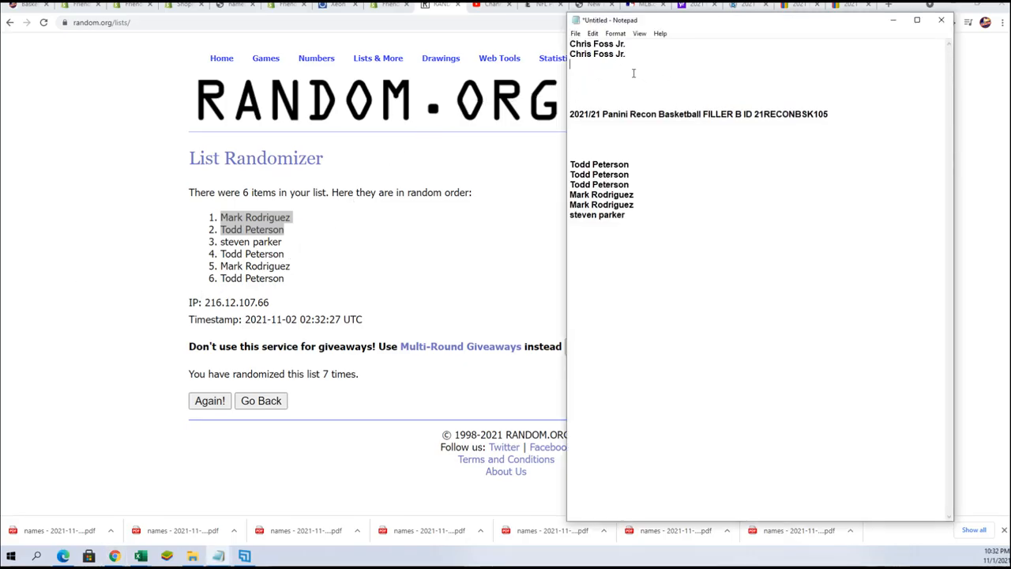
{"action": "type", "text": "V"}
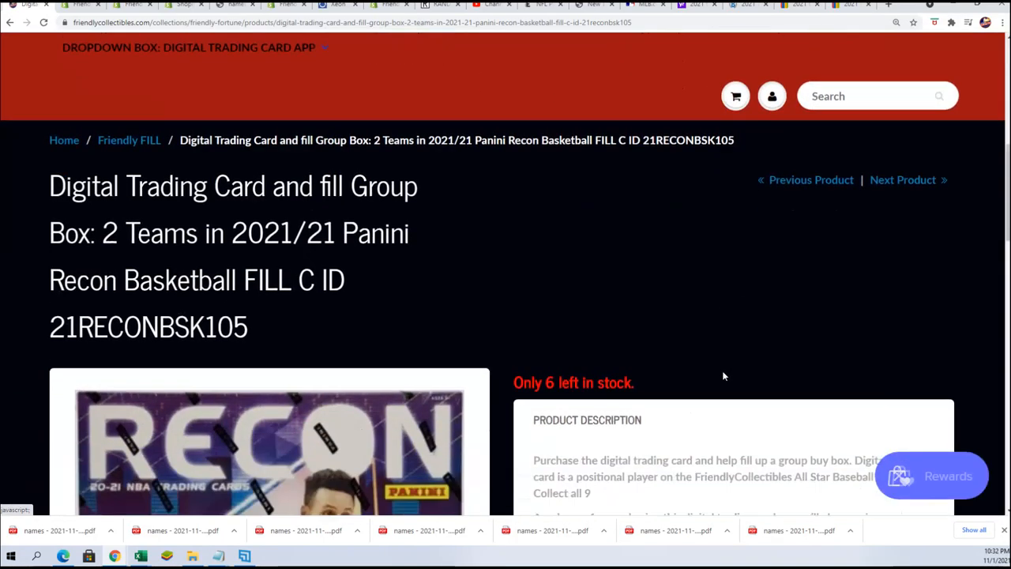
Step: Browse from the product page to the Basketball collection, showing the $33.50 Panini Recon listing
{"action": "scroll", "scroll_direction": "down", "scroll_amount": 3}
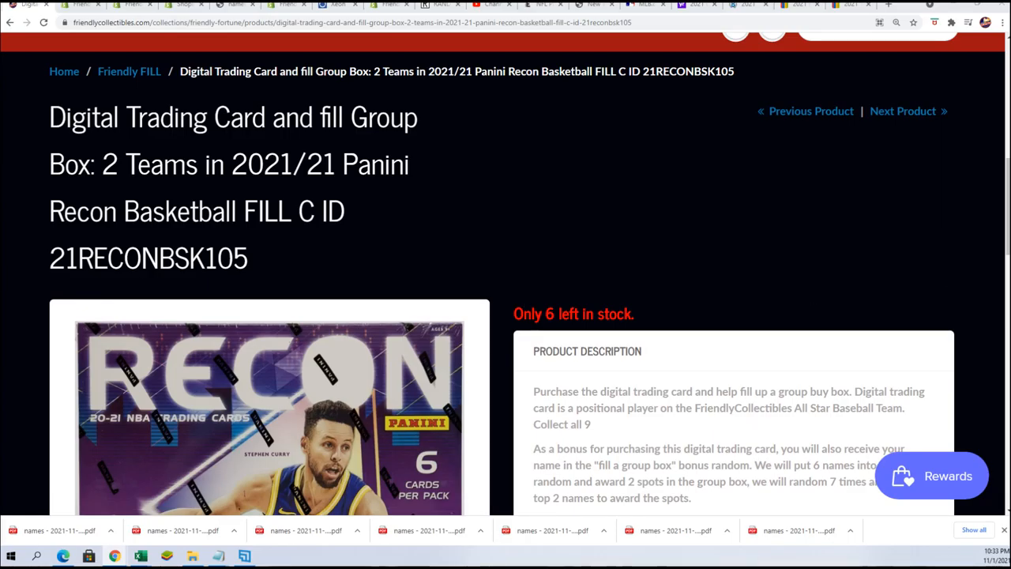
{"action": "left_click", "coordinate": [129, 71]}
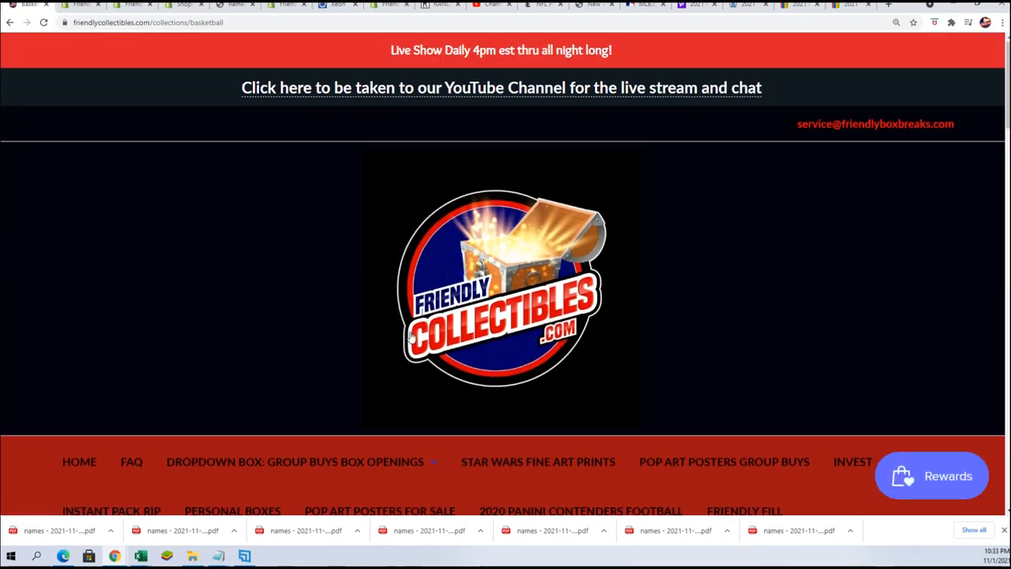
{"action": "scroll", "scroll_direction": "down", "scroll_amount": 3}
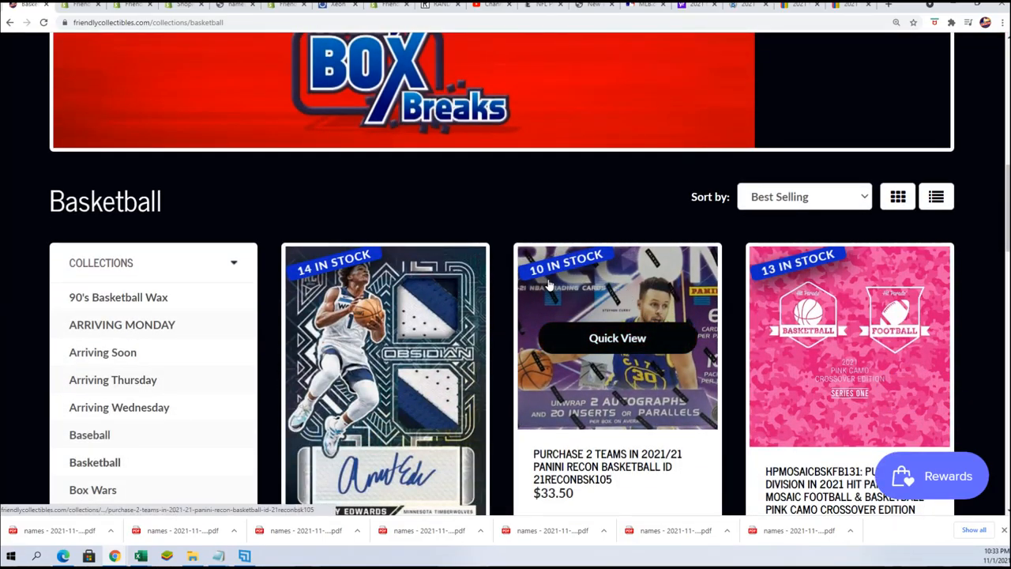